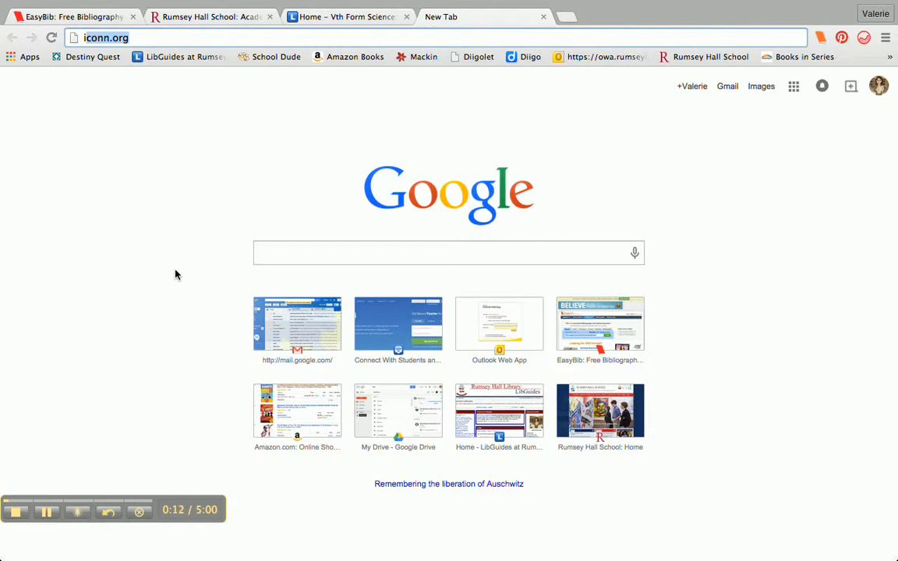
pyautogui.moveTo(164, 172)
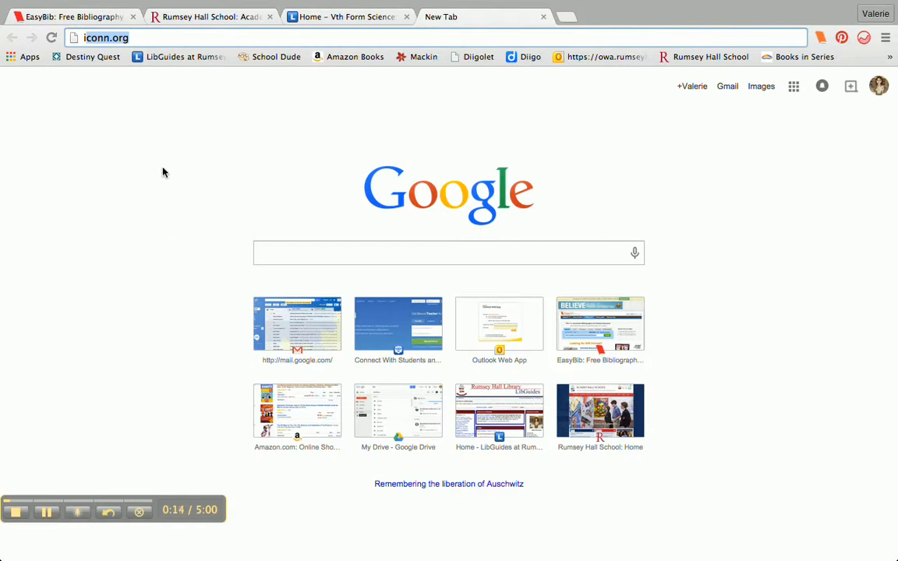
pyautogui.moveTo(155, 179)
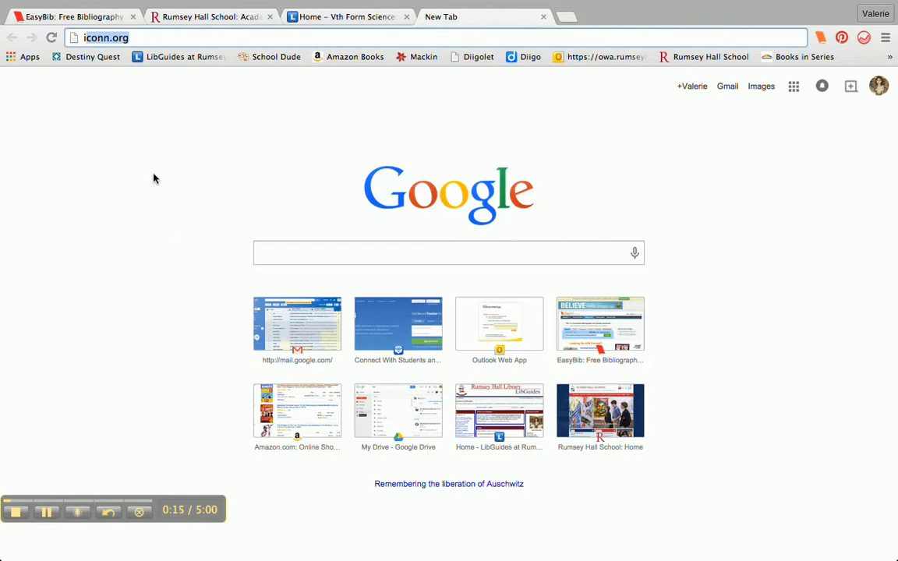
pyautogui.moveTo(117, 111)
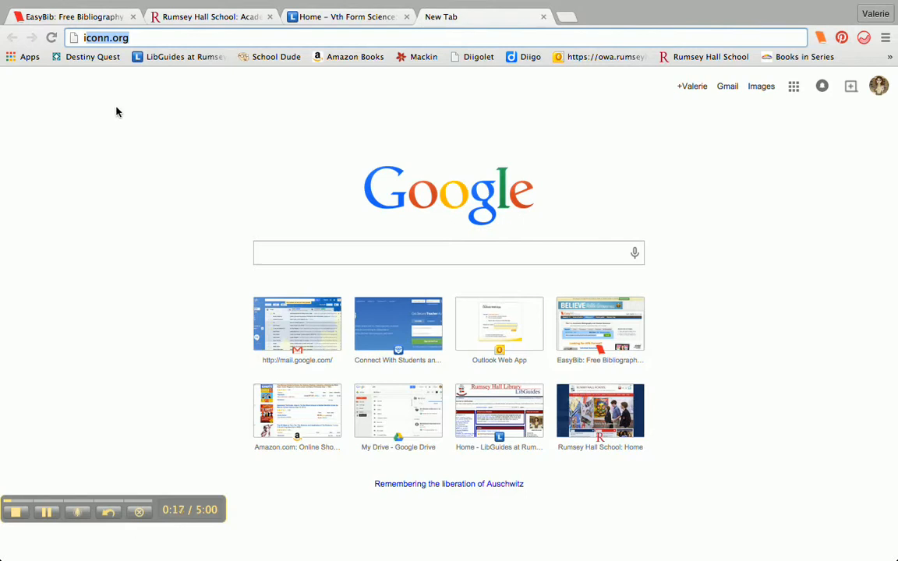
# Load iconn.org in the new Chrome tab.
pyautogui.click(99, 38)
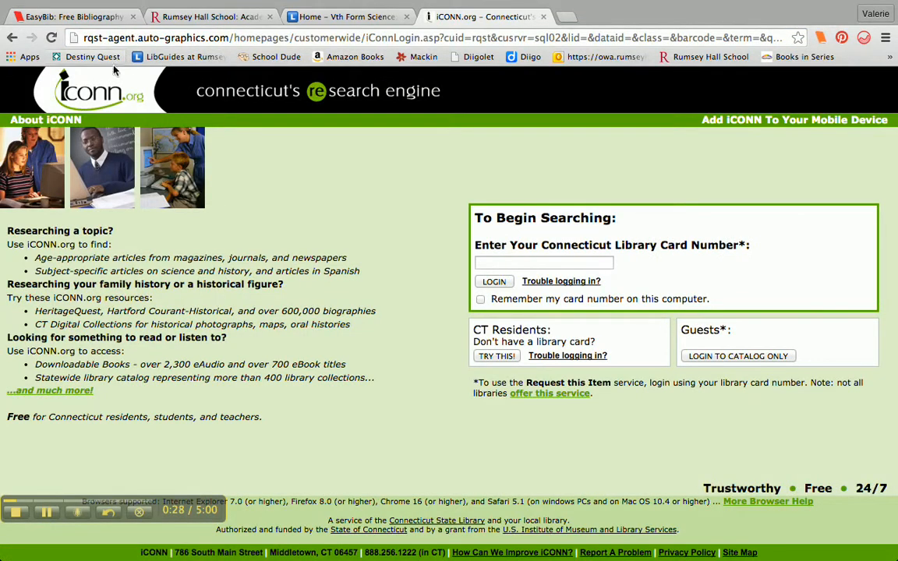
pyautogui.moveTo(310, 171)
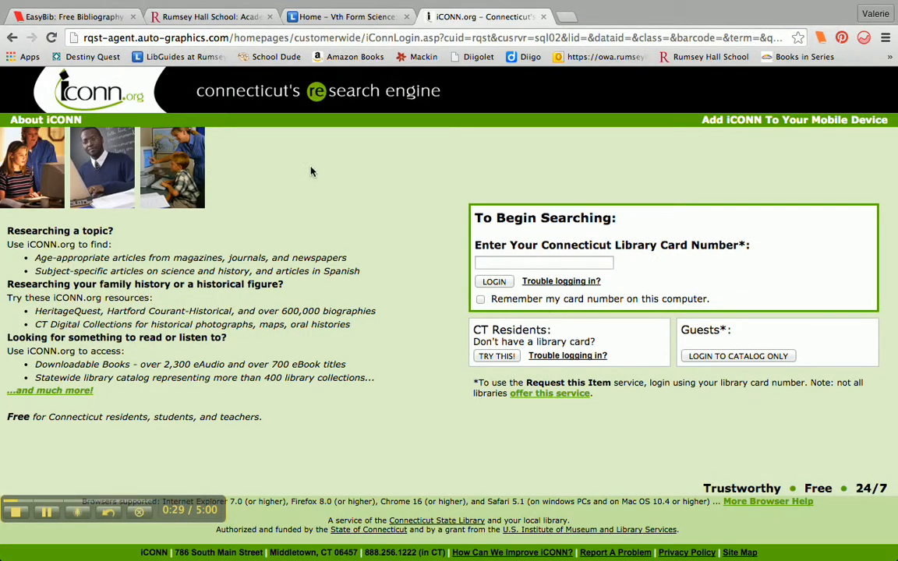
pyautogui.moveTo(378, 262)
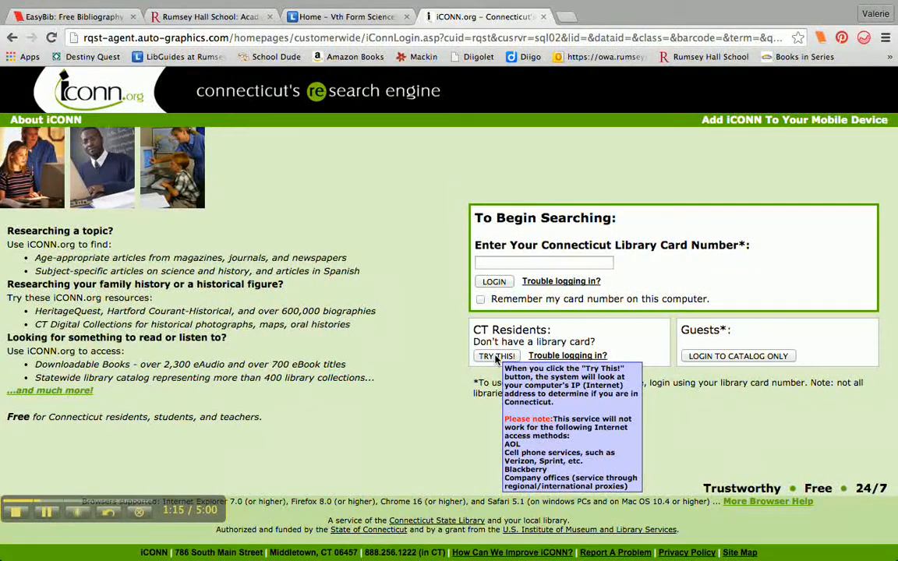
# Enter iCONN.org as a resident without a library card.
pyautogui.click(497, 356)
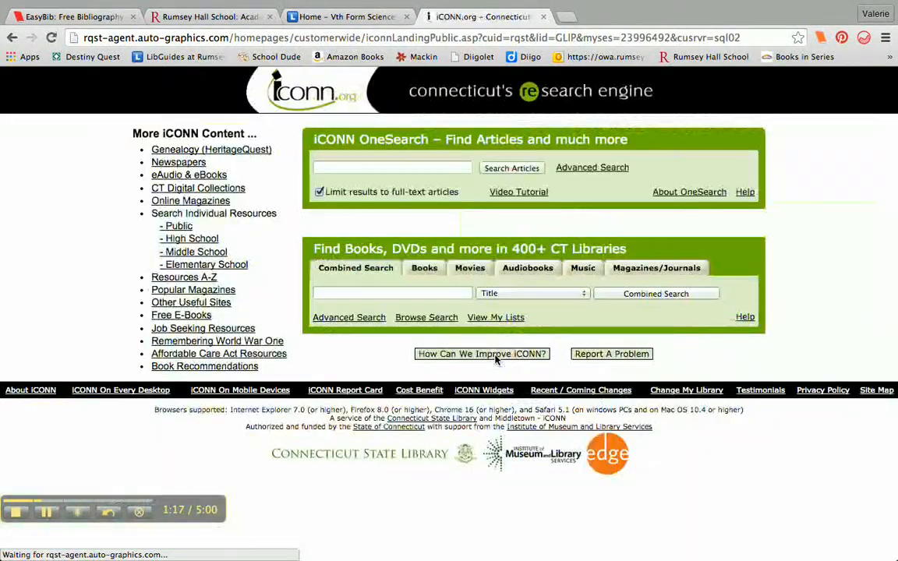
pyautogui.moveTo(425, 211)
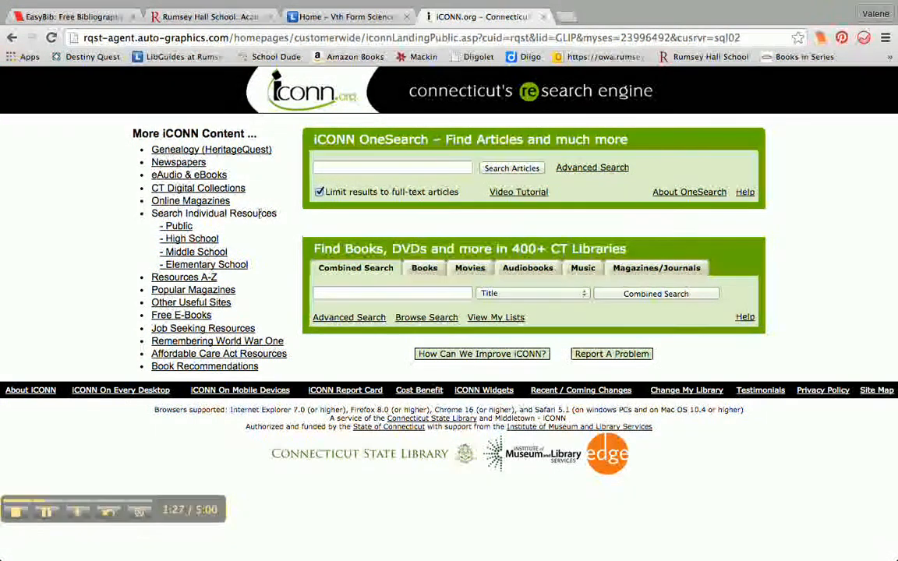
pyautogui.moveTo(189, 238)
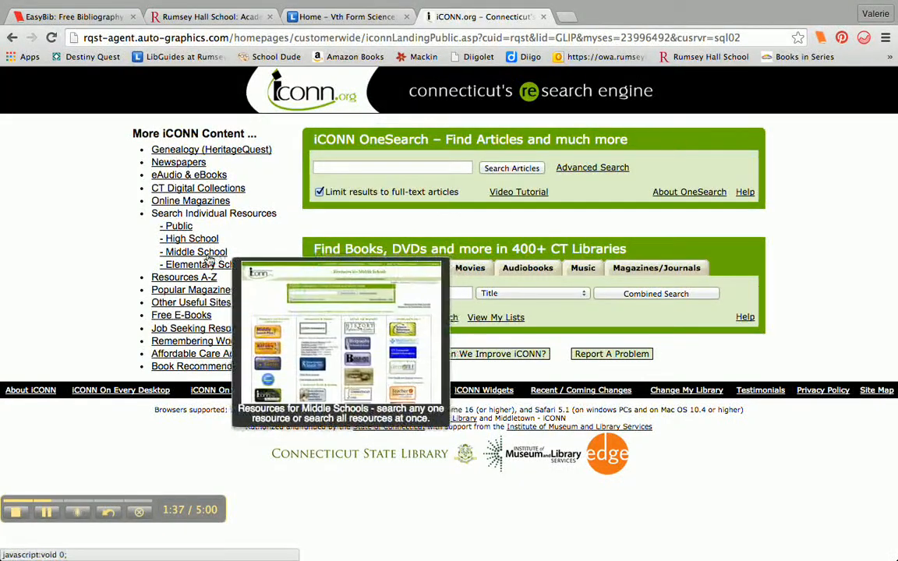
# Open Resources for Middle Schools and scroll down to the e-reference books section.
pyautogui.click(193, 252)
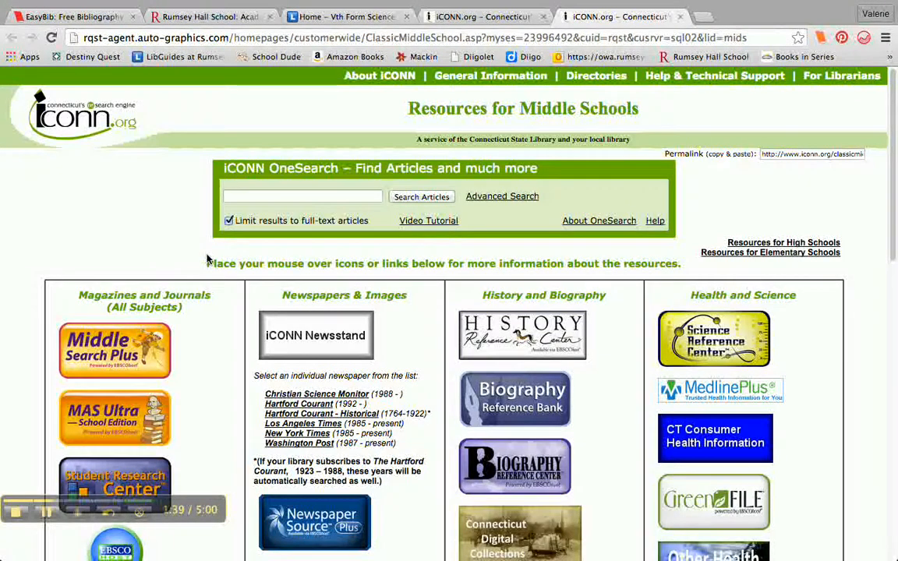
pyautogui.scroll(-3)
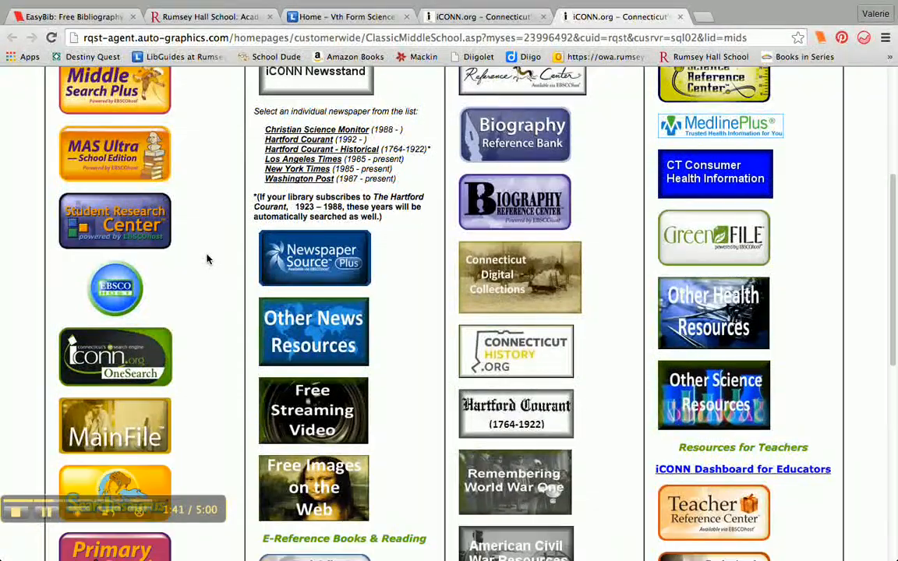
pyautogui.scroll(-3)
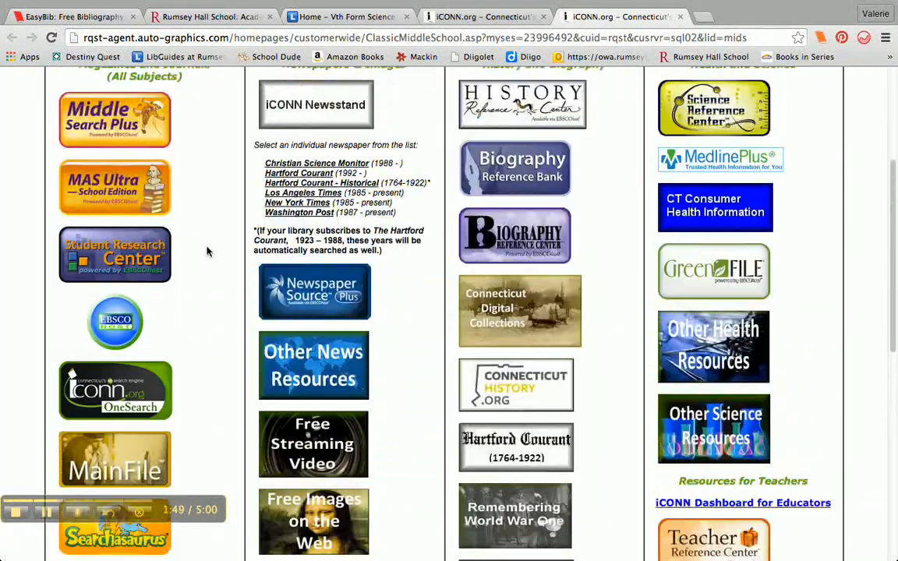
pyautogui.scroll(-3)
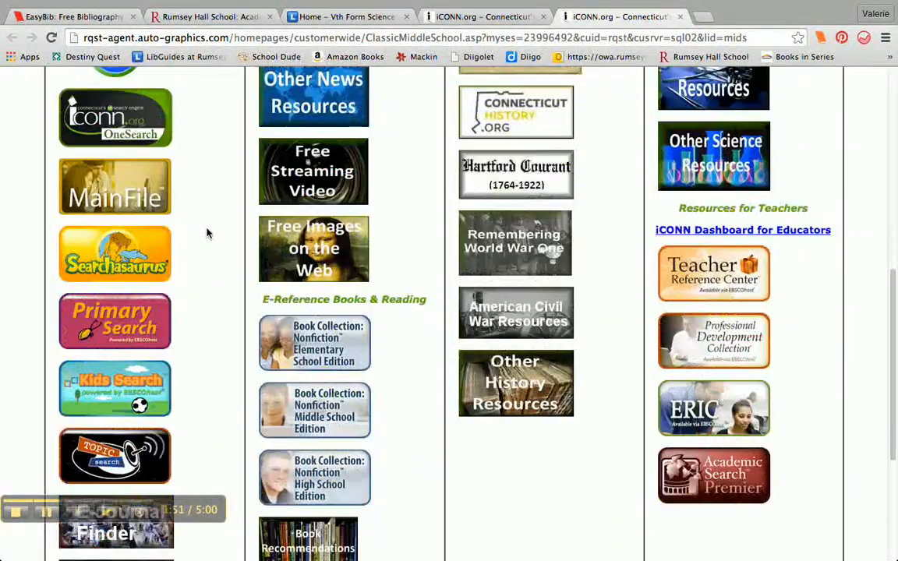
pyautogui.scroll(-3)
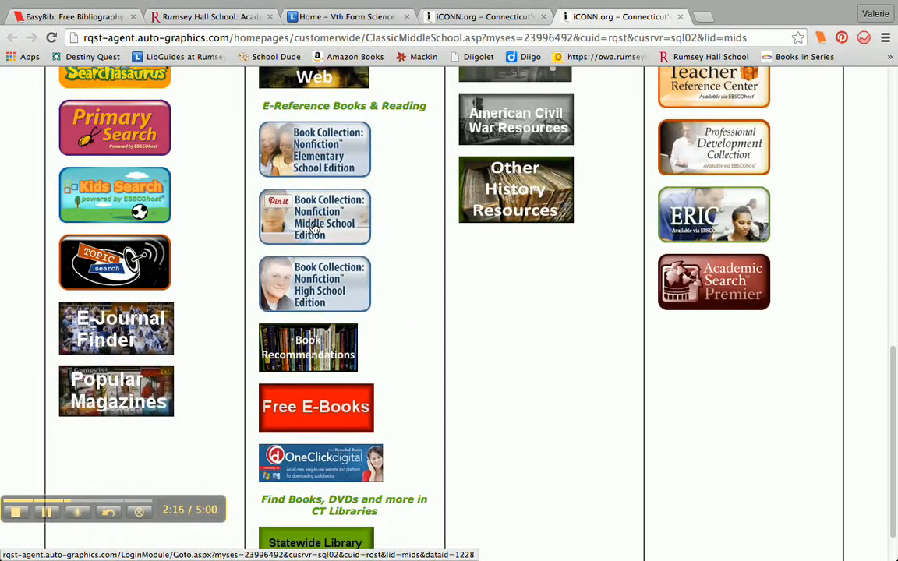
# Search Book Collection: Nonfiction Middle School Edition for 'wasps'.
pyautogui.click(314, 216)
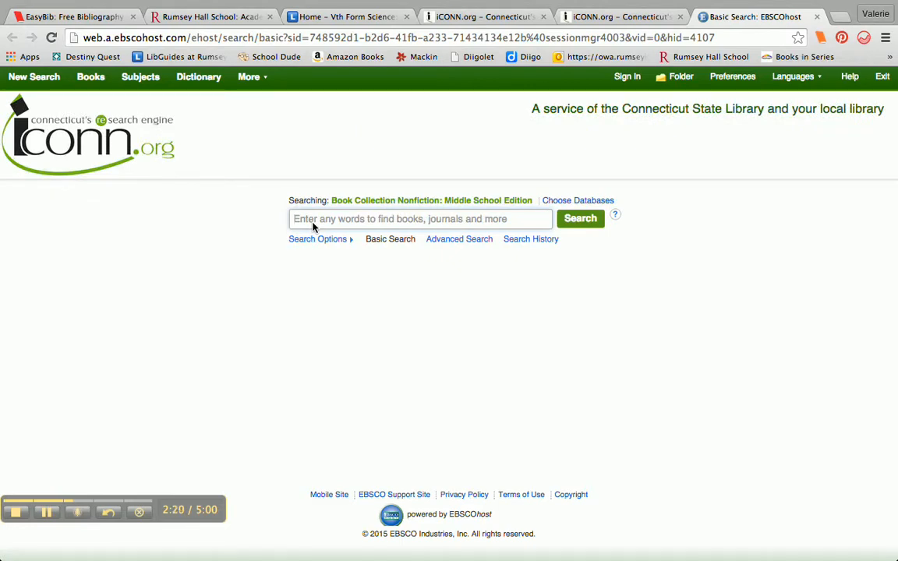
pyautogui.write('wasps')
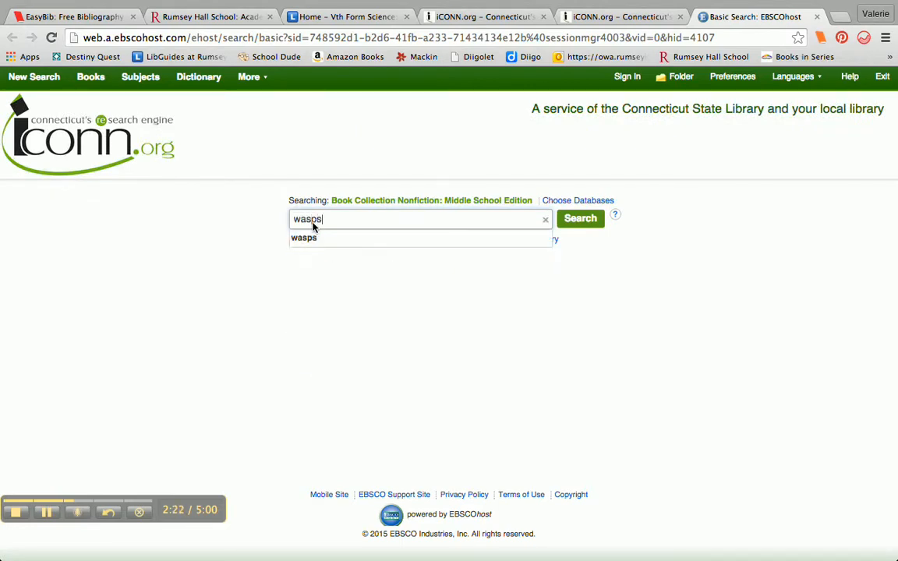
pyautogui.click(580, 218)
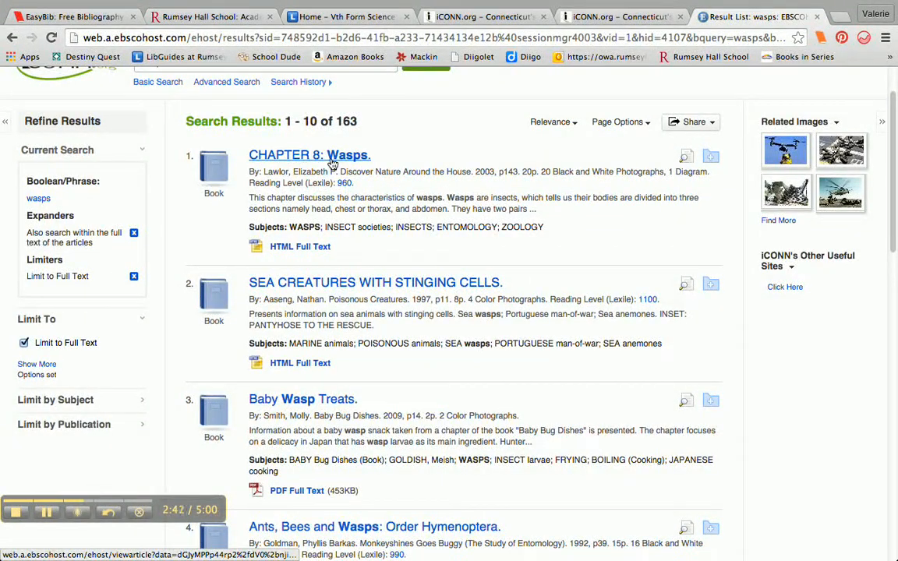
# Open the 'CHAPTER 8: Wasps' record and scroll through its abstract and full text.
pyautogui.click(308, 154)
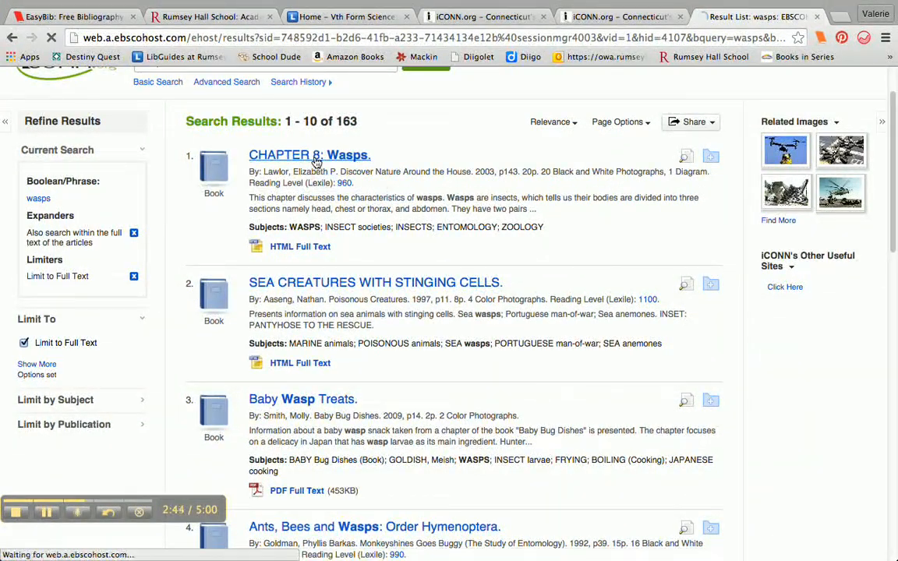
pyautogui.click(284, 154)
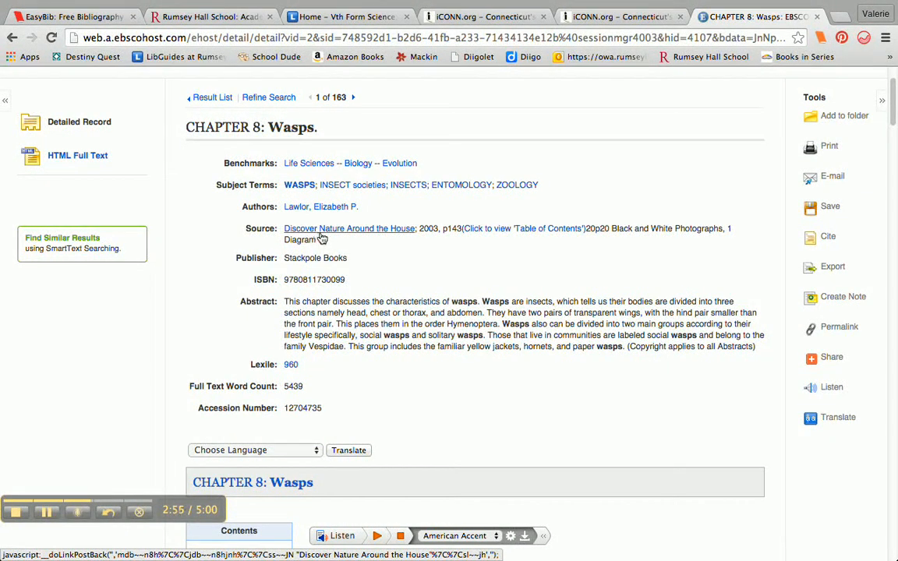
pyautogui.moveTo(350, 228)
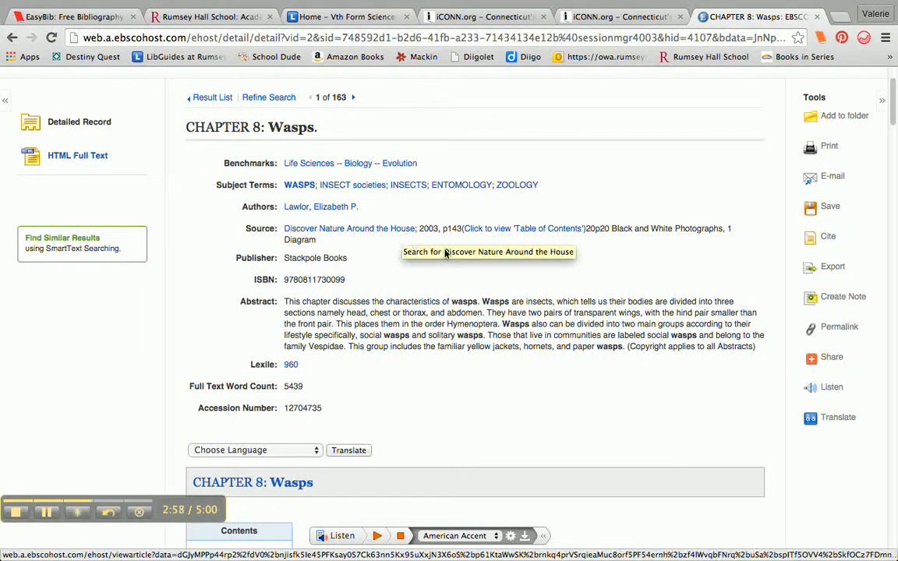
pyautogui.scroll(-3)
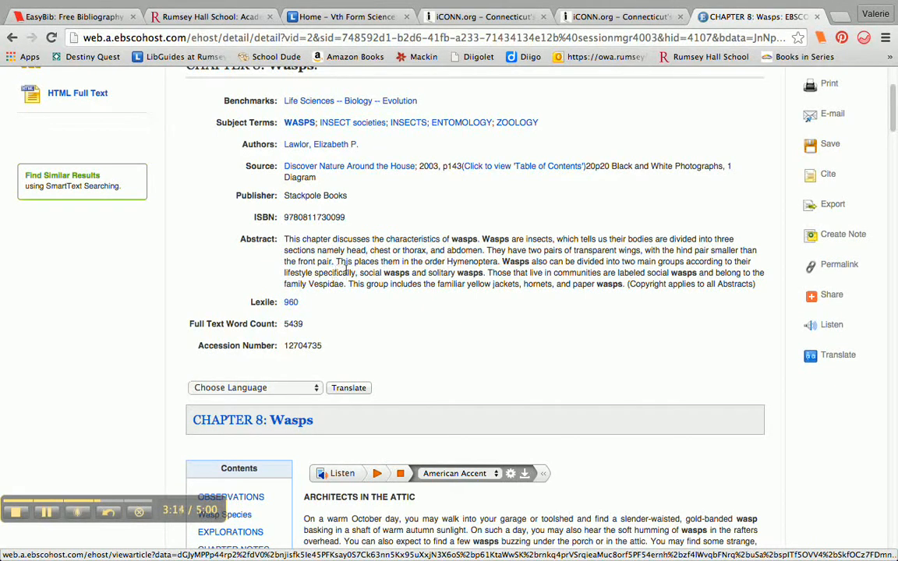
pyautogui.moveTo(460, 271)
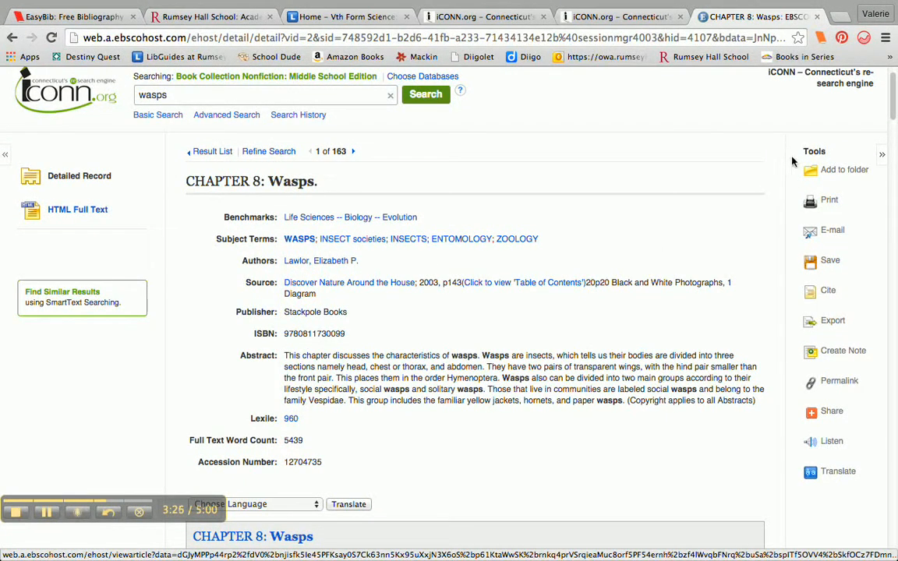
pyautogui.moveTo(768, 168)
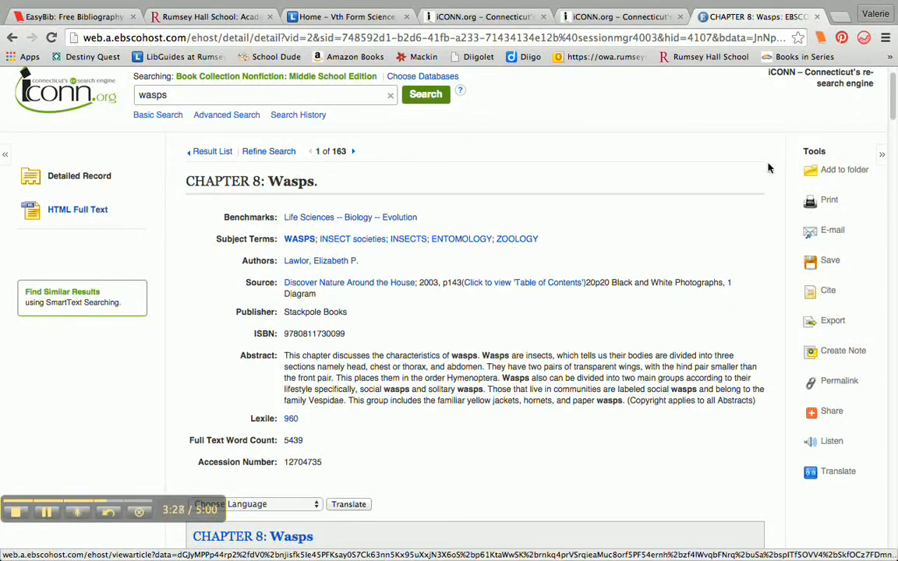
pyautogui.scroll(-3)
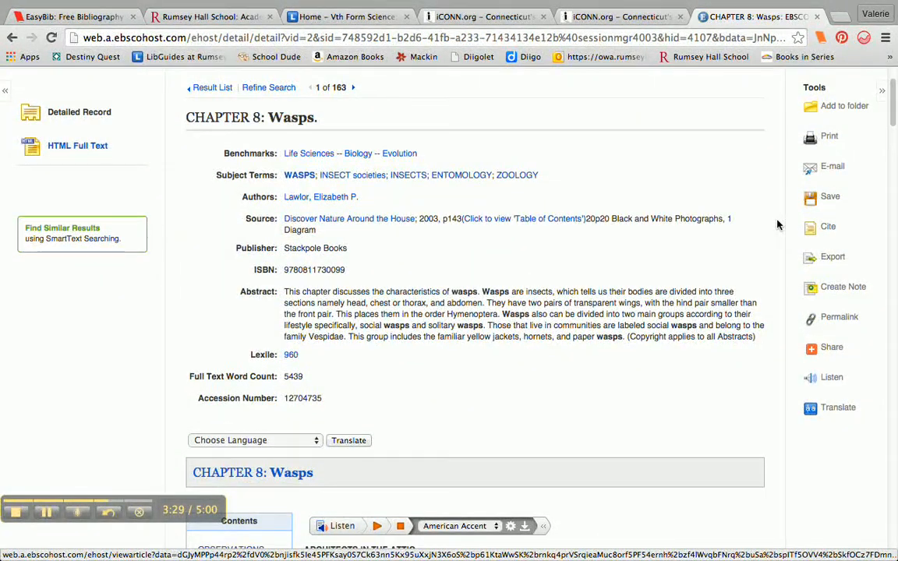
pyautogui.moveTo(768, 205)
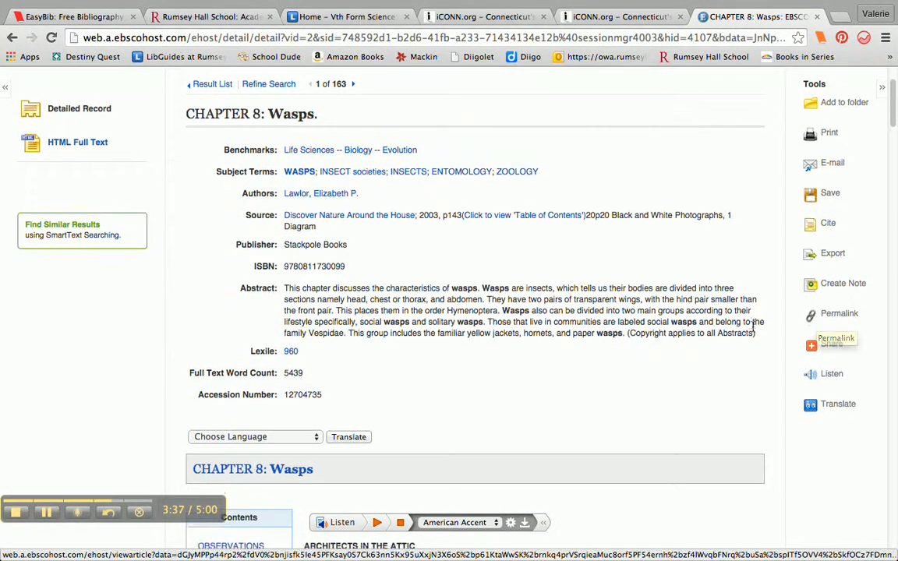
pyautogui.scroll(-3)
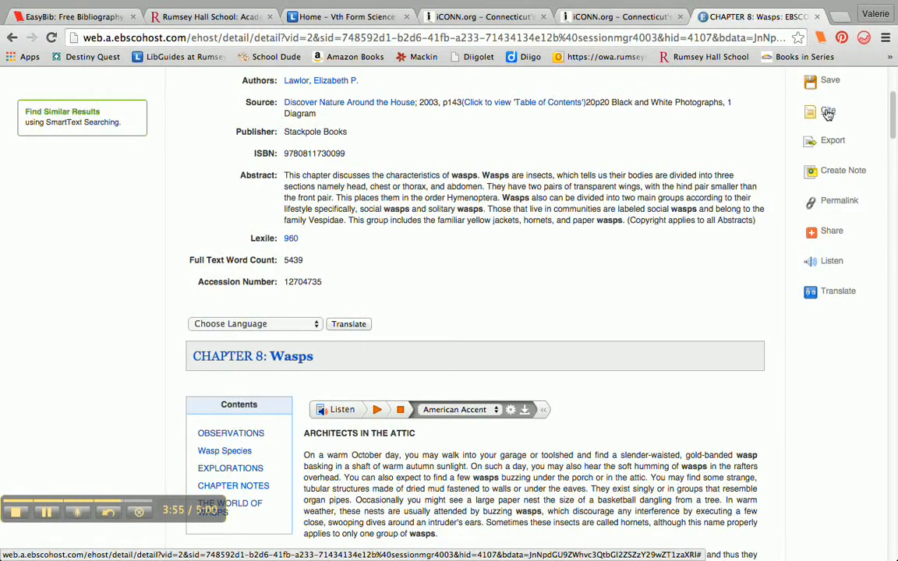
# Show citation formats for 'CHAPTER 8: Wasps' and highlight the MLA Works Cited entry.
pyautogui.click(828, 113)
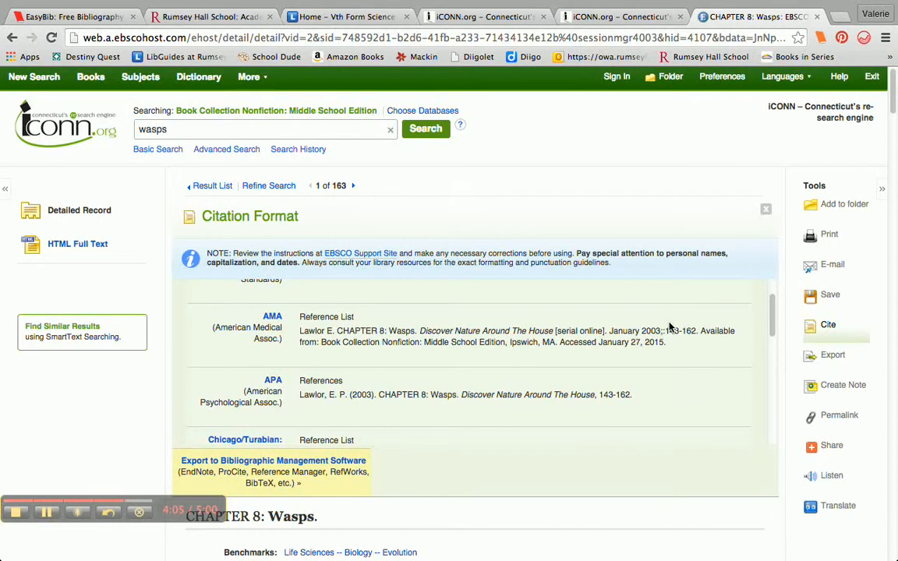
pyautogui.scroll(-3)
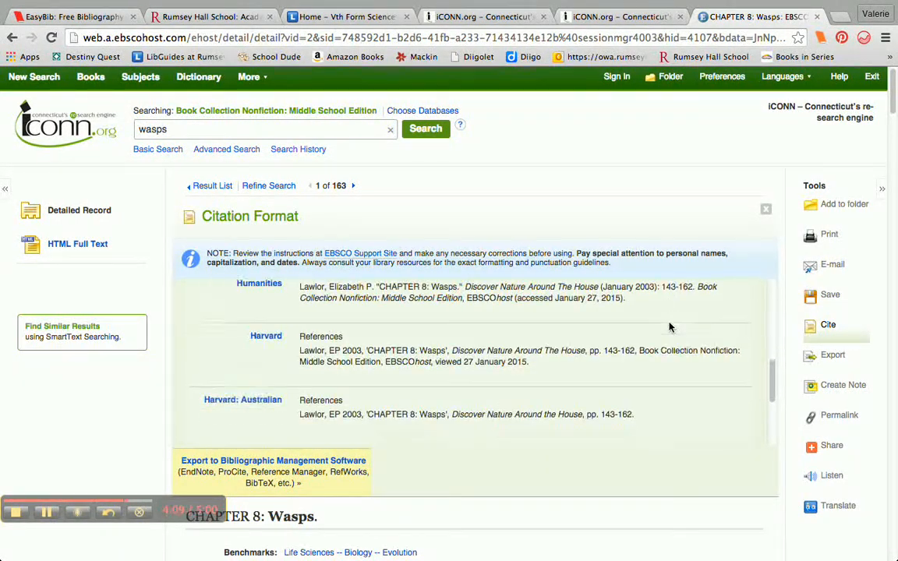
pyautogui.scroll(-3)
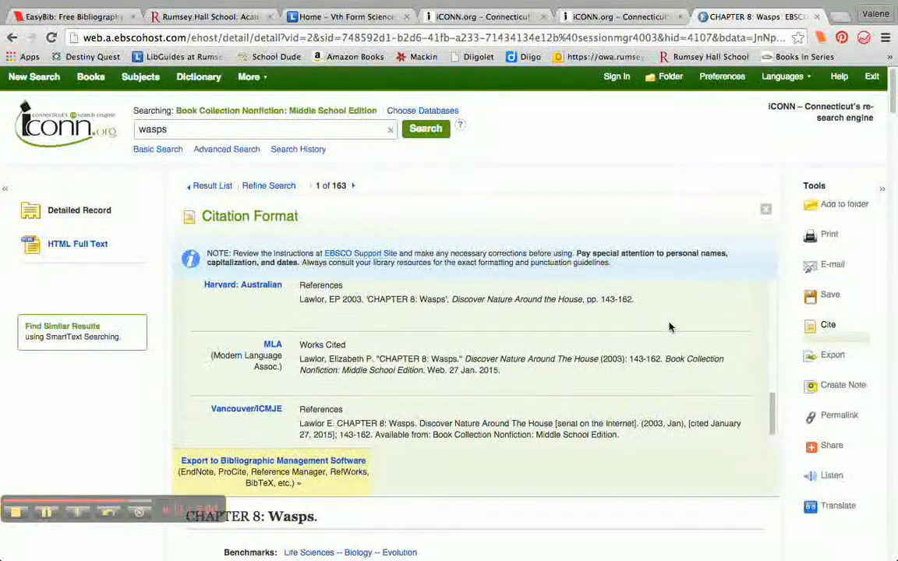
pyautogui.moveTo(231, 365)
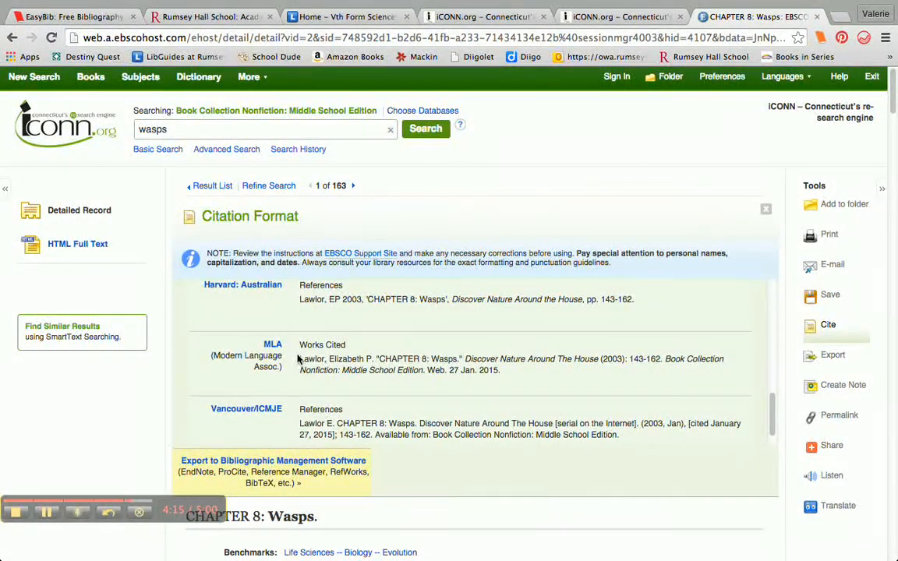
pyautogui.moveTo(299, 358); pyautogui.dragTo(499, 370)
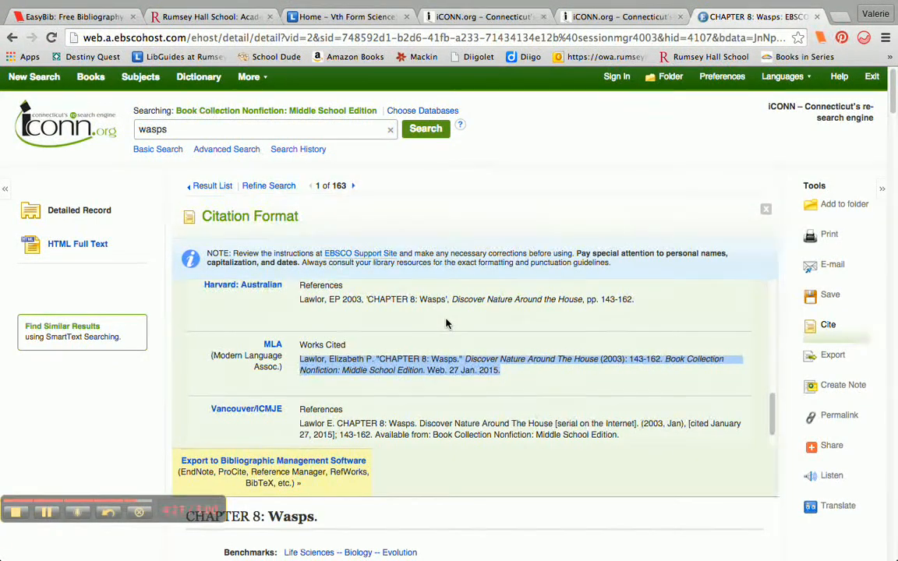
pyautogui.click(766, 209)
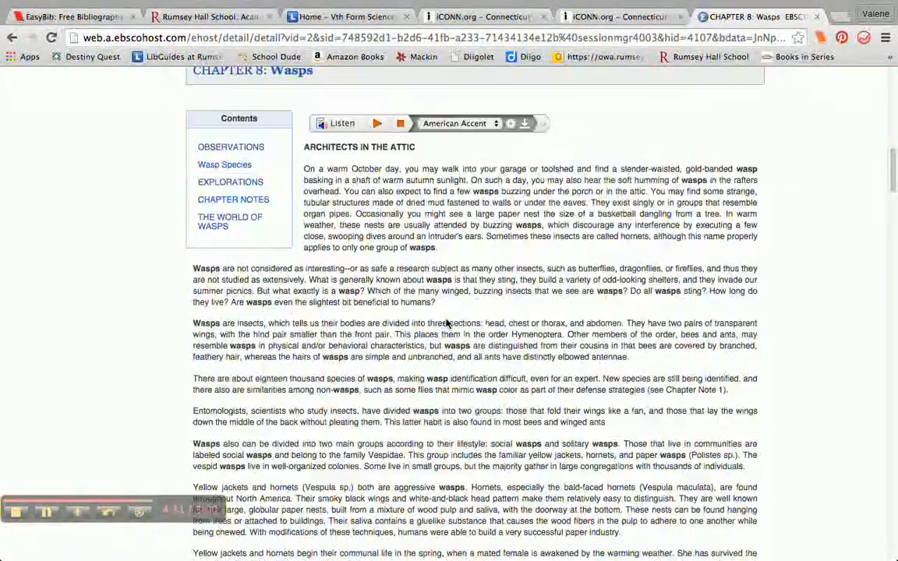
pyautogui.scroll(-3)
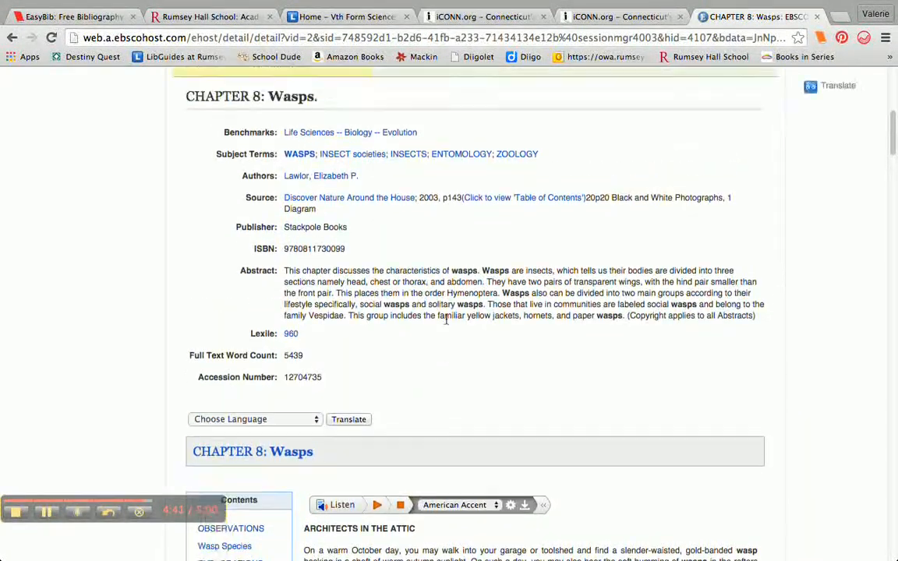
pyautogui.click(828, 180)
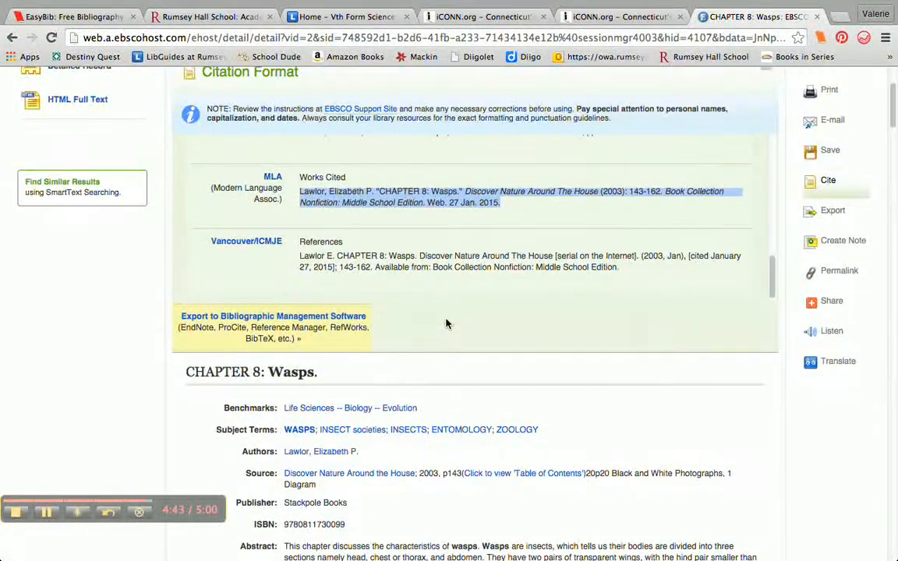